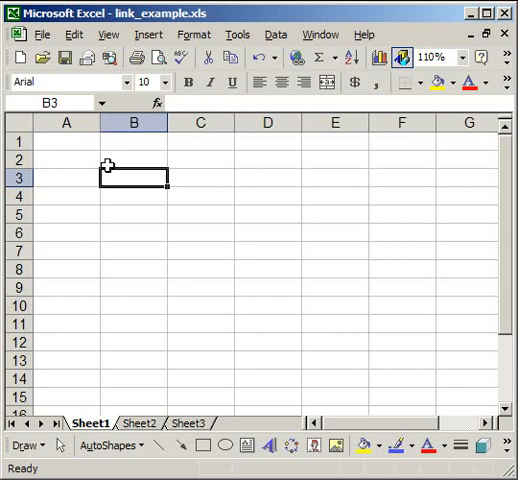
Switch to link_test.xls, which shows 2006–2009 sales projections beside actual sales.
left_click(133, 159)
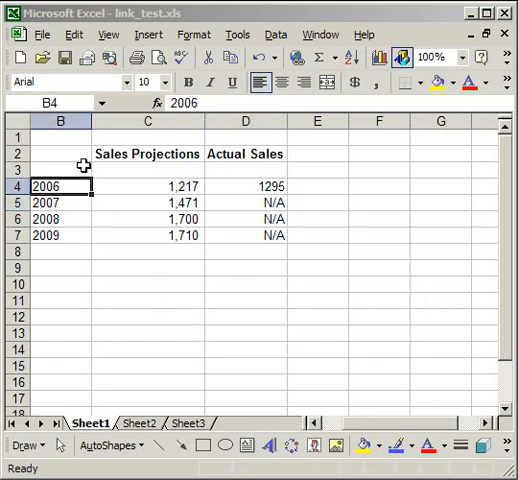
Inspect the Actual Sales heading, year cells and sales cells, then return to link_example.xls.
left_click(244, 154)
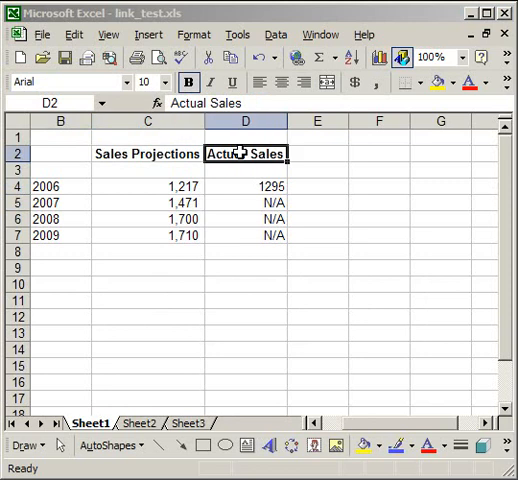
left_click(59, 185)
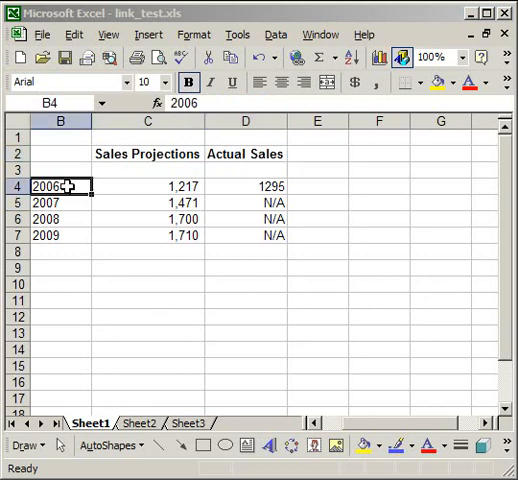
left_click_drag(60, 186, 60, 235)
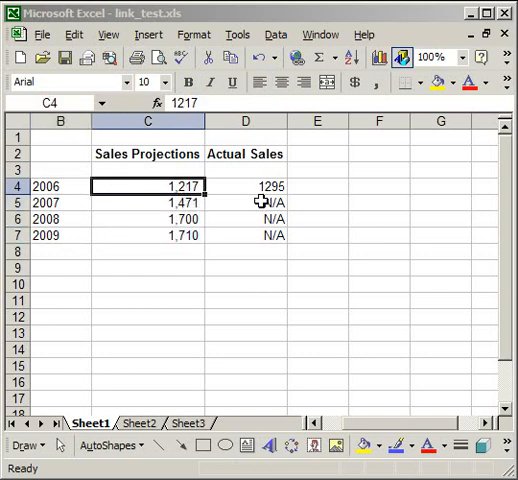
left_click_drag(245, 202, 245, 235)
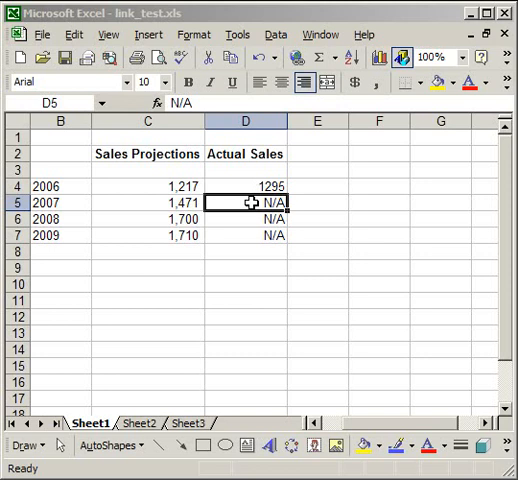
mouse_move(250, 26)
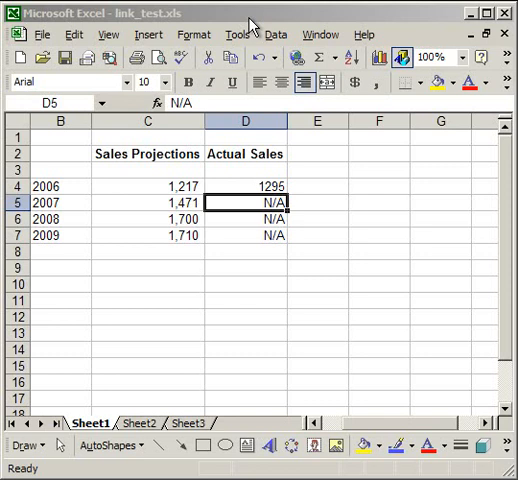
left_click(316, 202)
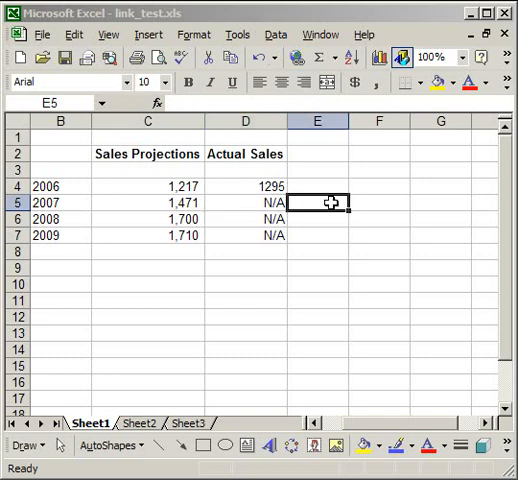
left_click(272, 203)
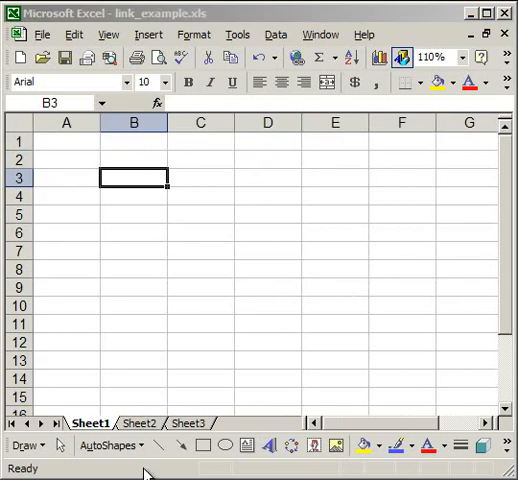
mouse_move(65, 192)
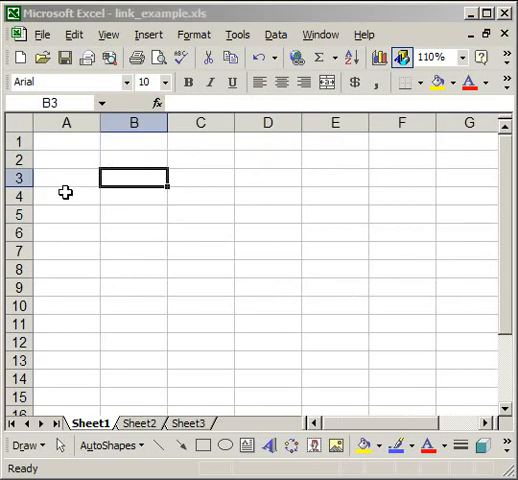
Enter a formula in A3 that links to the 2006 cell B4 in link_test.xls.
left_click(200, 178)
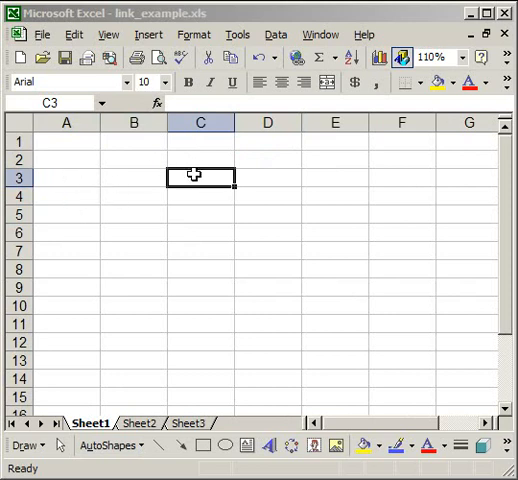
mouse_move(83, 157)
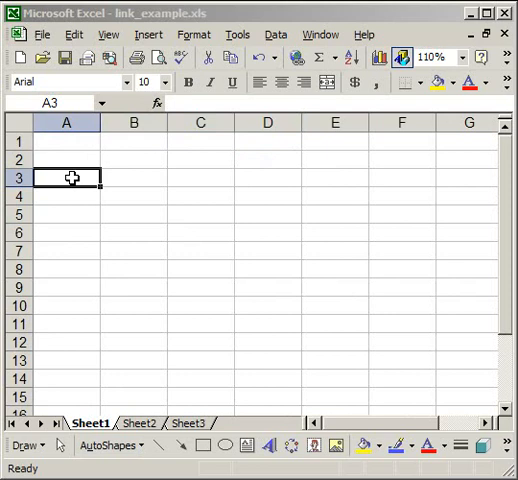
type("=")
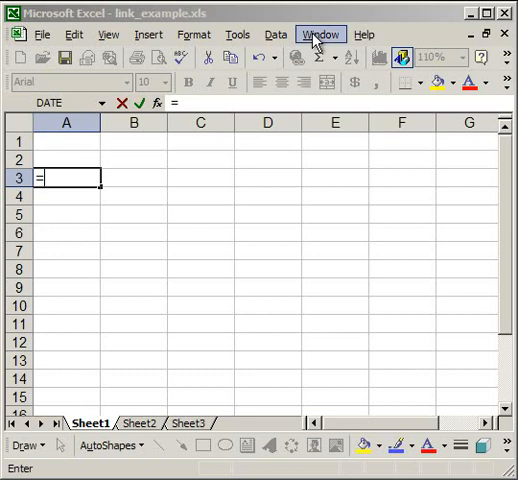
left_click(320, 34)
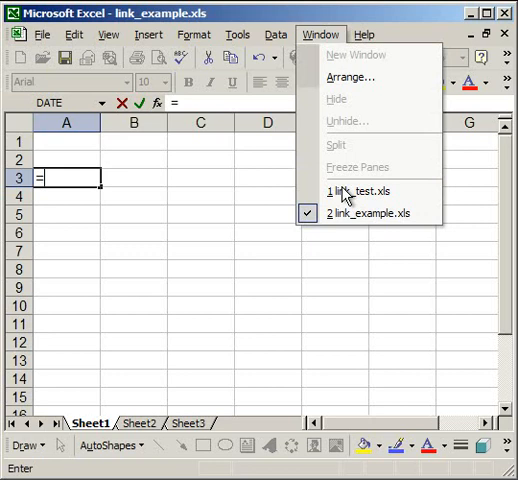
mouse_move(365, 191)
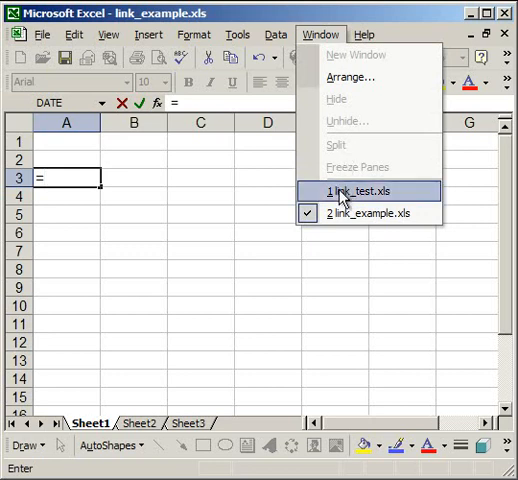
mouse_move(343, 213)
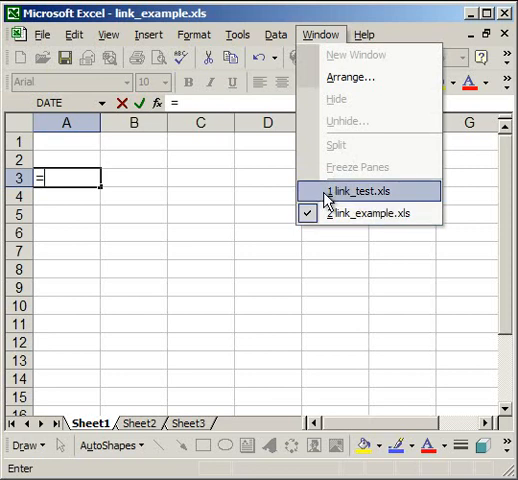
left_click(361, 190)
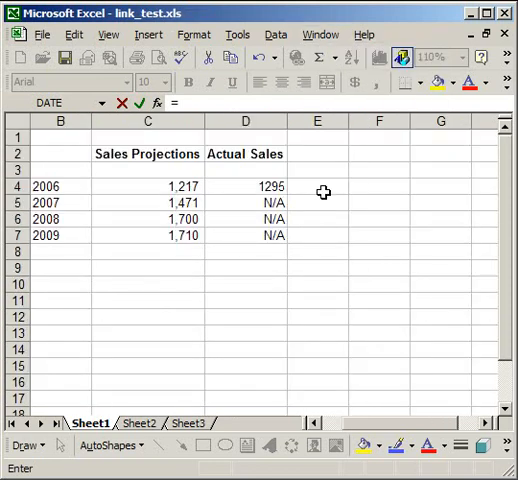
mouse_move(74, 187)
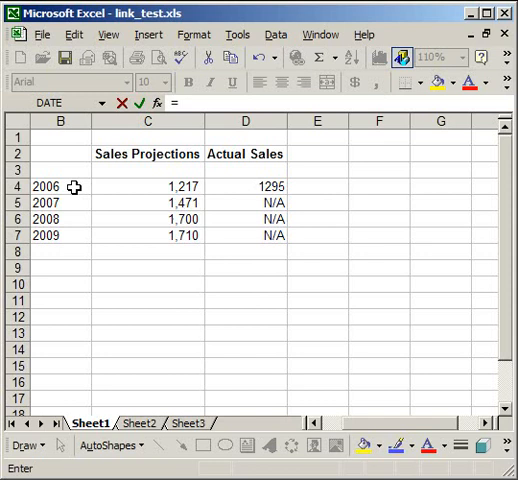
left_click(60, 187)
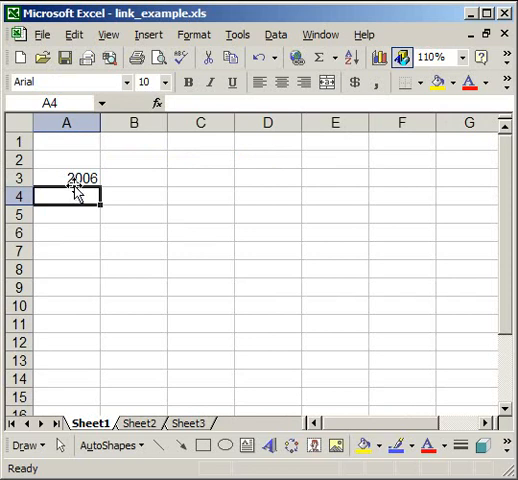
Check that A3 absolutely references link_test Sheet1 B4, then begin a formula in A4.
left_click(66, 176)
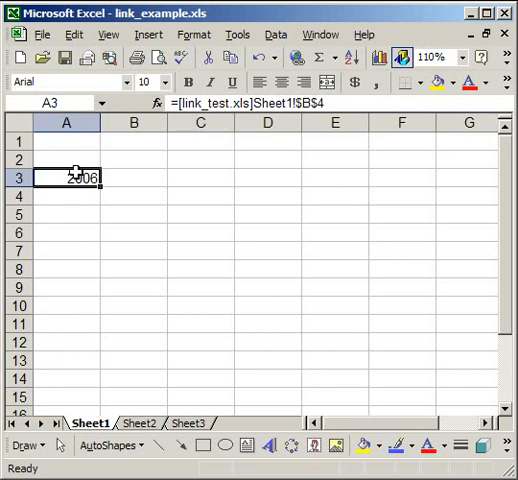
double_click(66, 177)
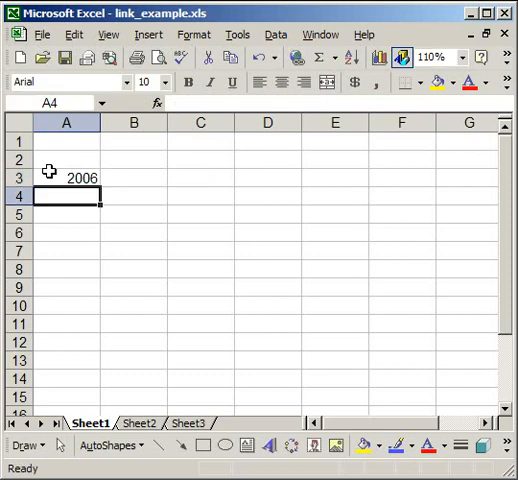
left_click(66, 177)
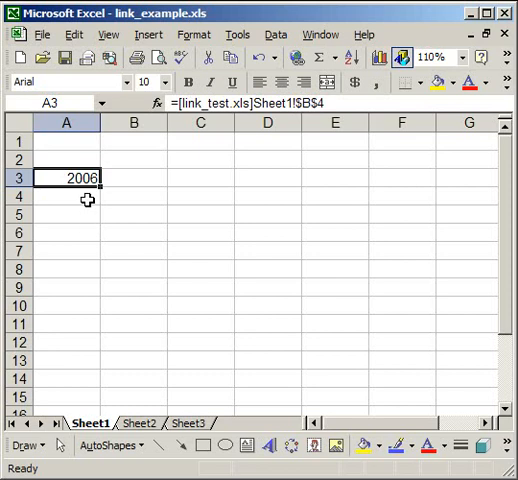
mouse_move(88, 177)
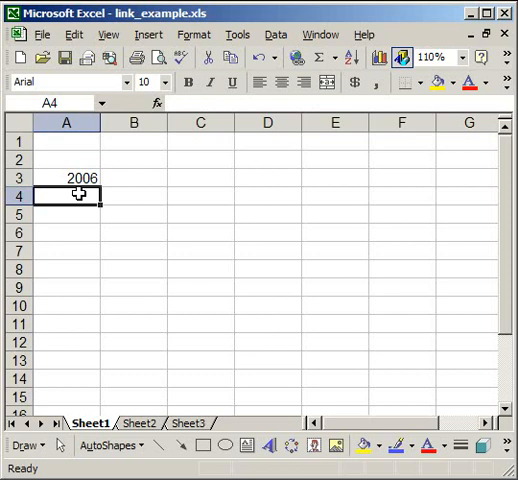
type("=")
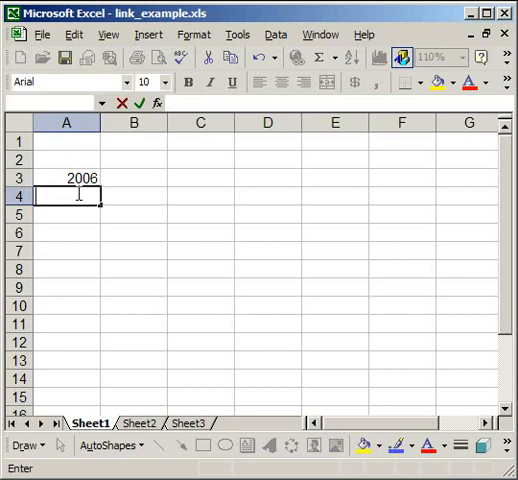
Fill the A3 link across to column C and down to row 6.
left_click(66, 177)
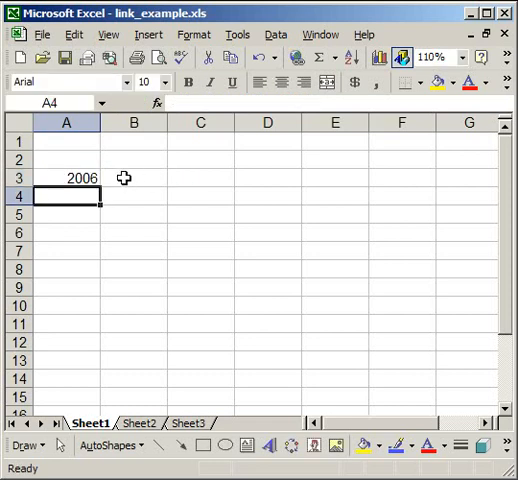
left_click(66, 178)
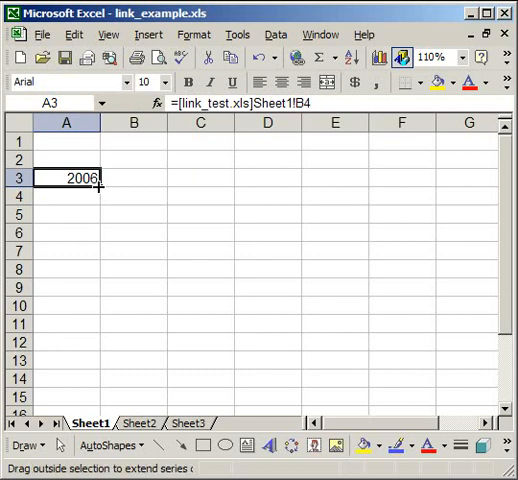
left_click_drag(97, 180, 90, 233)
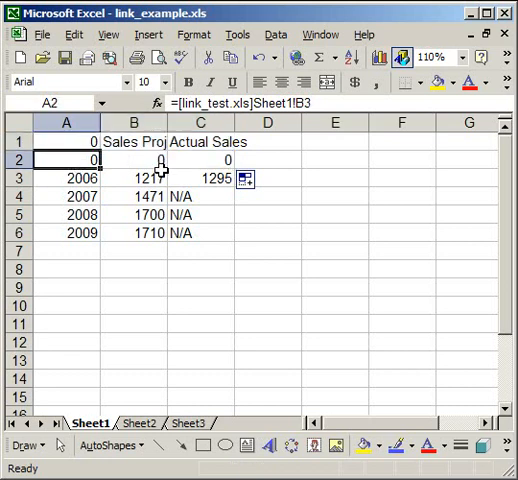
left_click(200, 160)
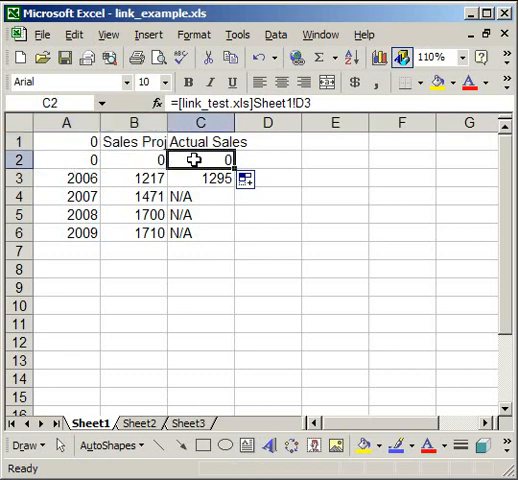
Inspect the linked formula in C2 and return to the link_test.xls source.
left_click(133, 160)
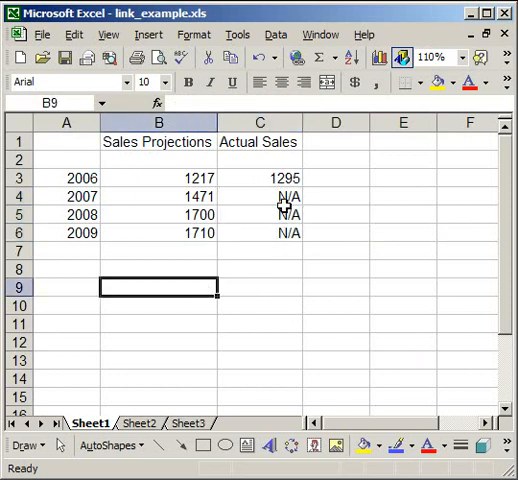
left_click(260, 196)
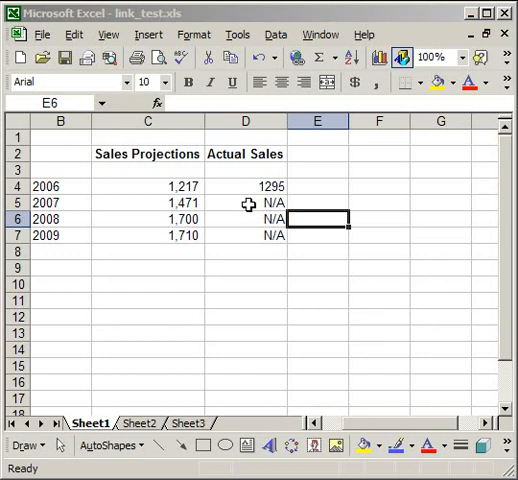
Enter 1400 as the 2007 actual sales figure in link_test.xls.
type("1")
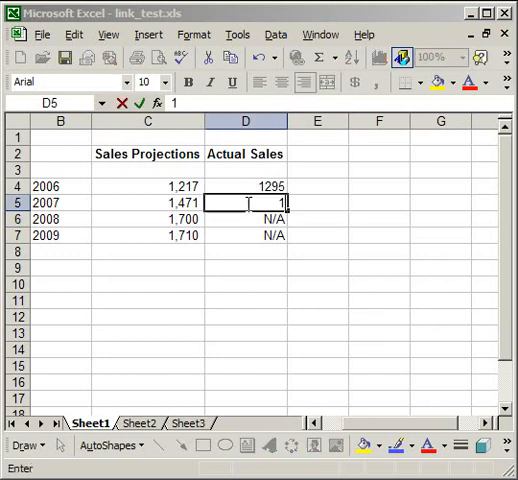
type("400")
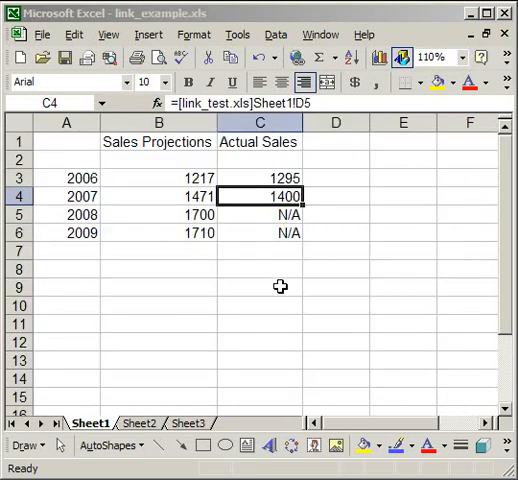
mouse_move(285, 205)
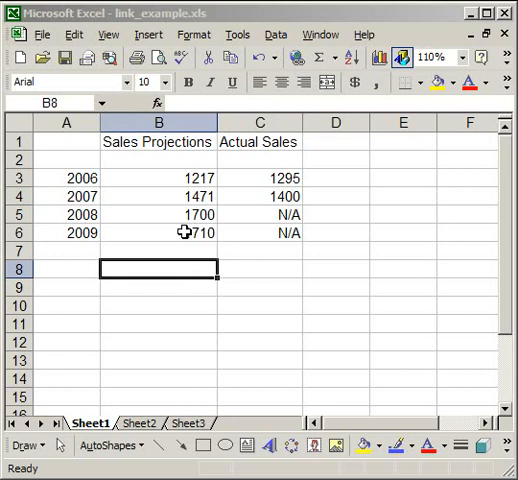
Select the linked 1710 cell in B6 and open Edit > Links.
left_click(158, 232)
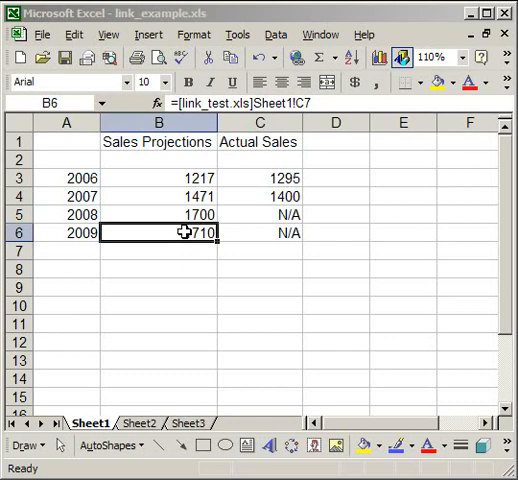
left_click(74, 34)
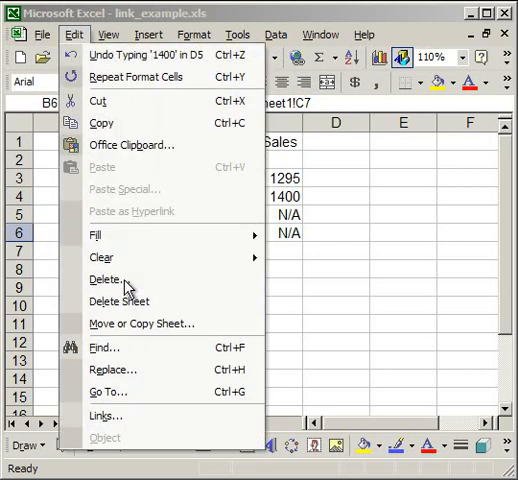
mouse_move(104, 415)
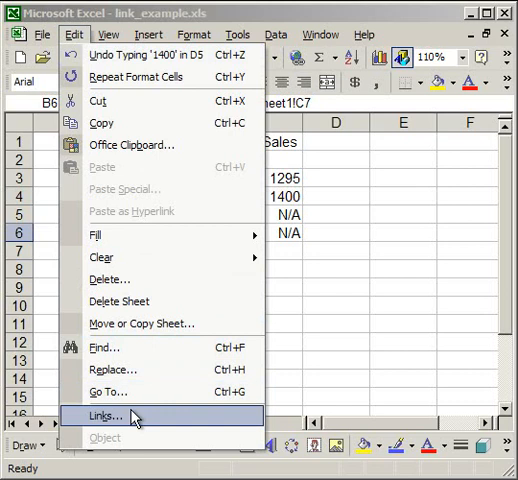
left_click(103, 415)
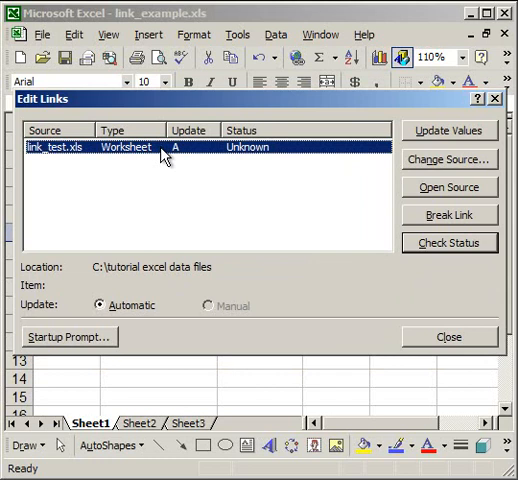
mouse_move(77, 179)
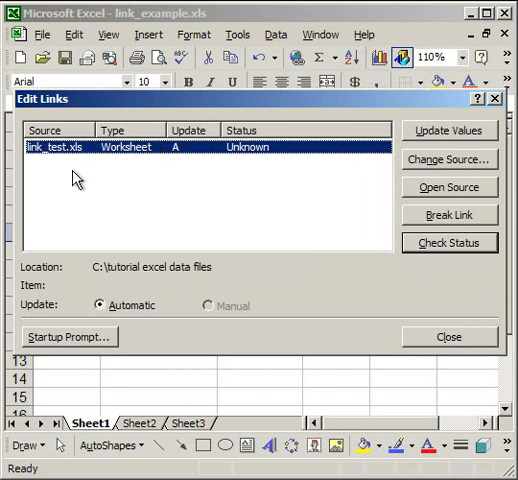
mouse_move(70, 152)
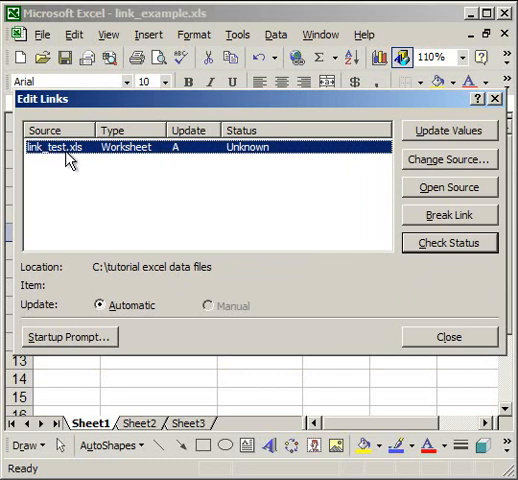
mouse_move(253, 153)
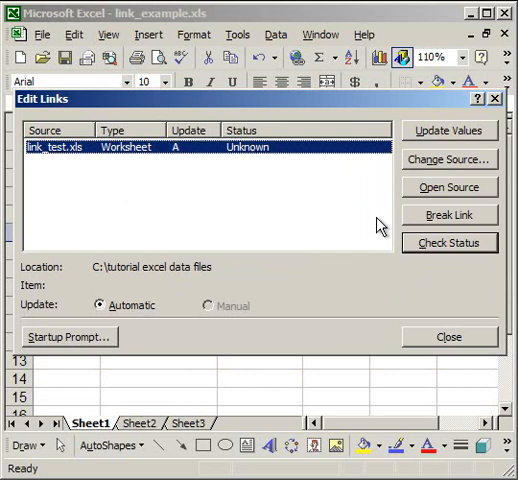
Run Check Status on the link_test.xls link so it reads Source is open.
left_click(449, 243)
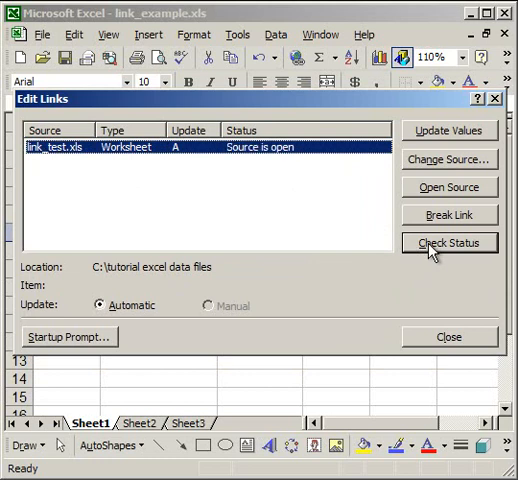
mouse_move(288, 165)
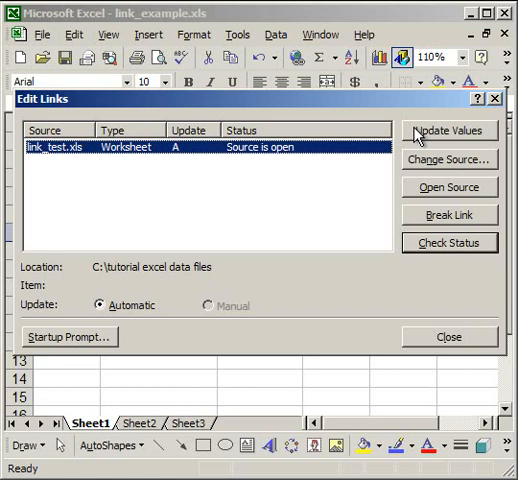
left_click(449, 160)
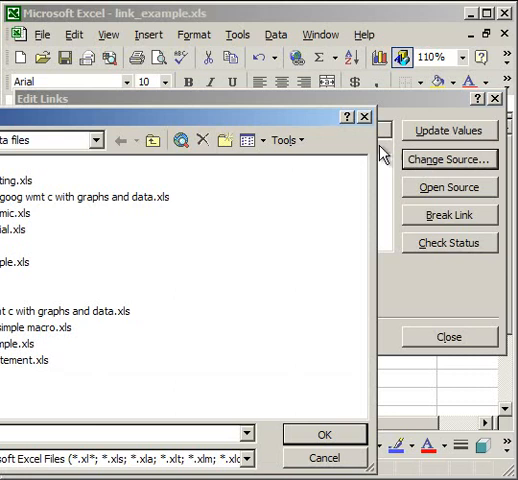
mouse_move(248, 120)
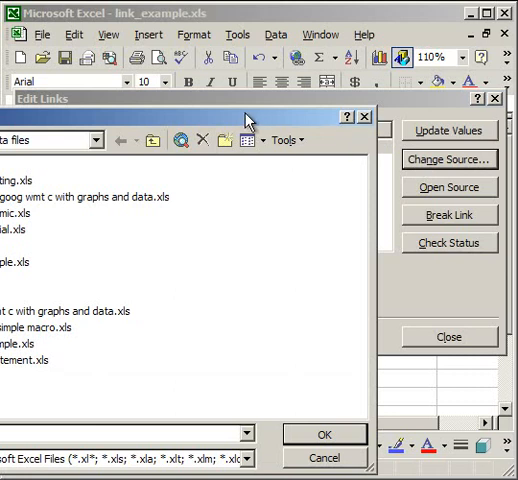
mouse_move(378, 115)
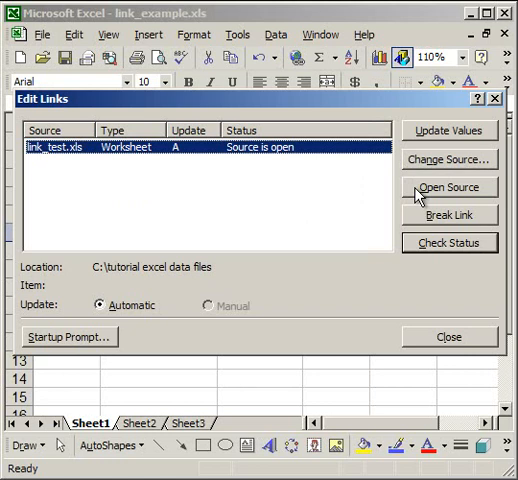
mouse_move(58, 162)
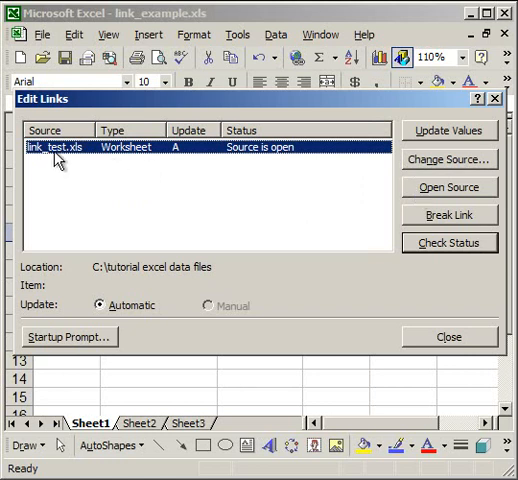
mouse_move(145, 207)
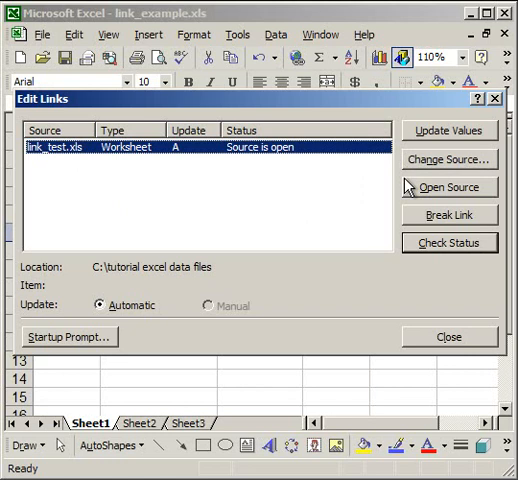
mouse_move(435, 225)
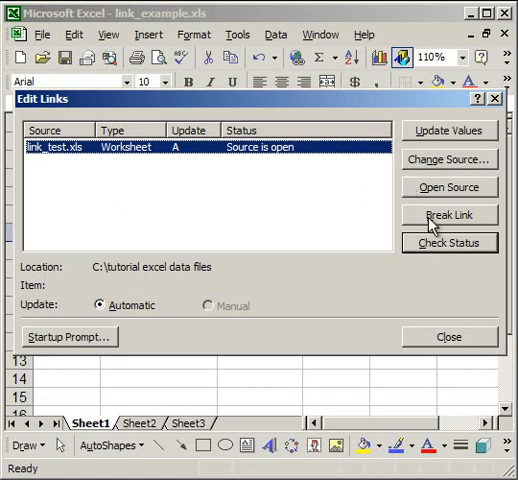
mouse_move(417, 240)
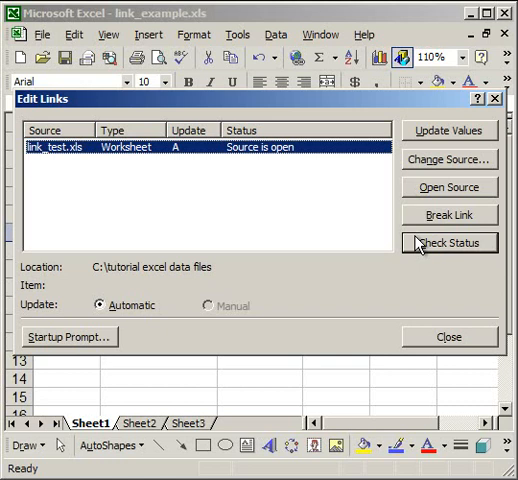
left_click(448, 214)
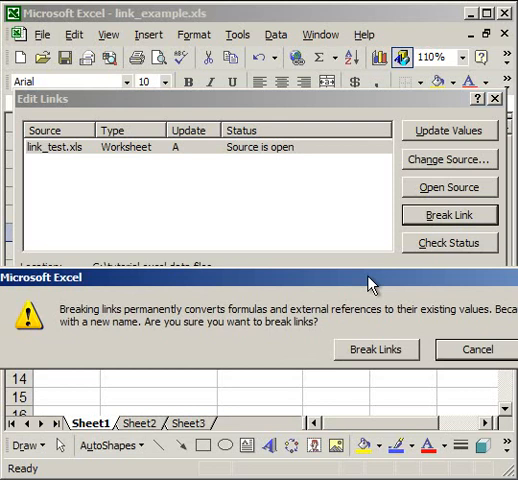
left_click(477, 349)
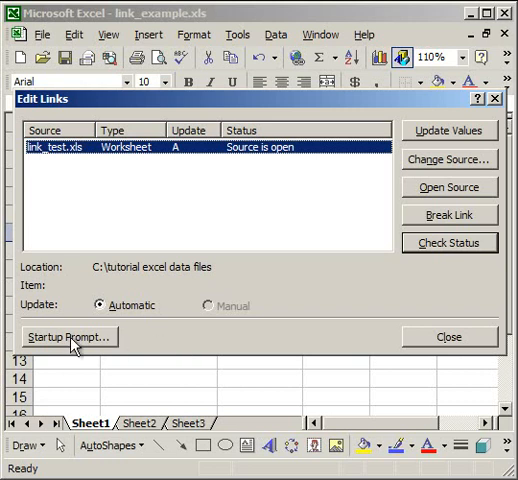
View the Startup Prompt options, cancel unchanged, and close Edit Links.
left_click(70, 336)
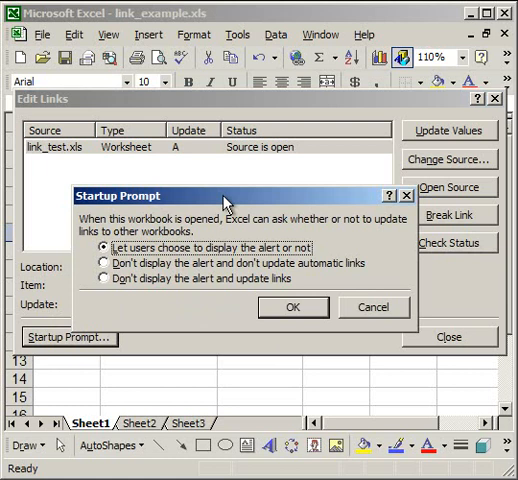
left_click(293, 307)
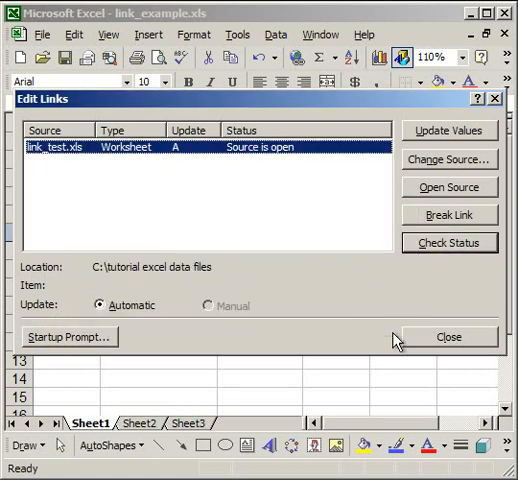
left_click(449, 337)
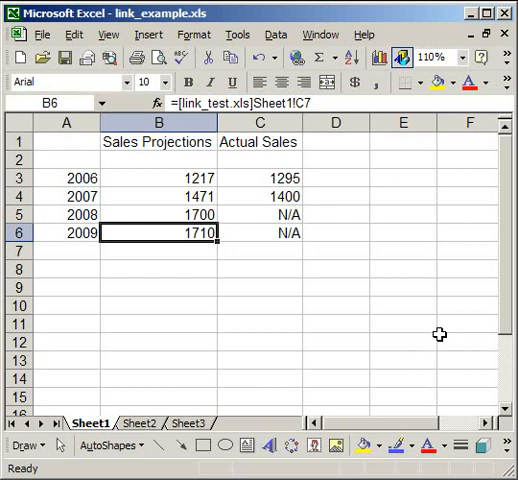
Select empty cell A2 and restore the workbooks into separate overlapping windows.
left_click(157, 288)
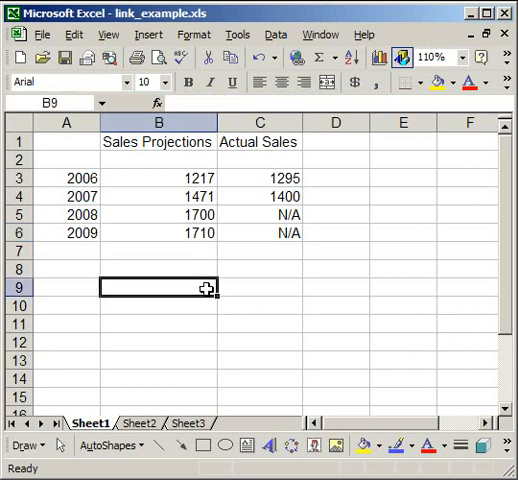
left_click(259, 269)
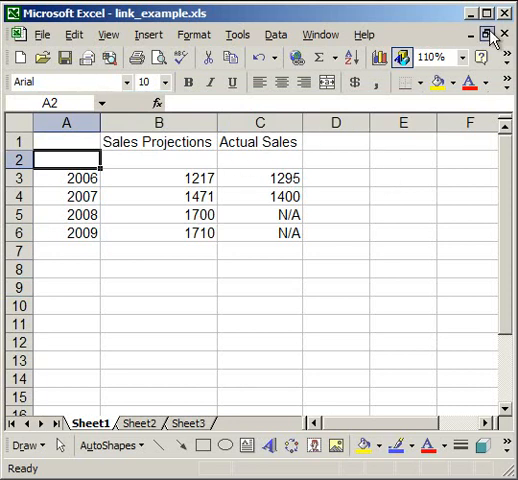
left_click(491, 33)
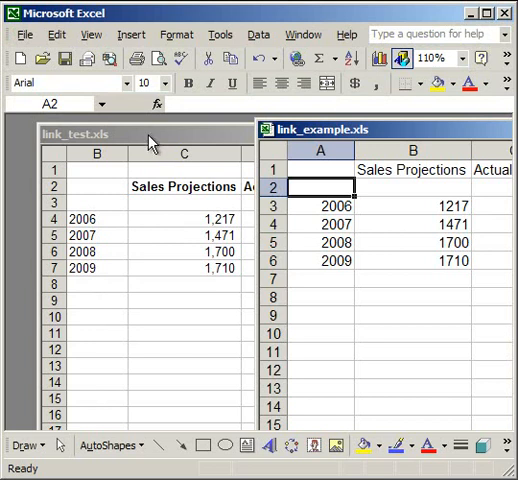
Bring the link_test.xls window to the front and select empty cell C10.
left_click(295, 123)
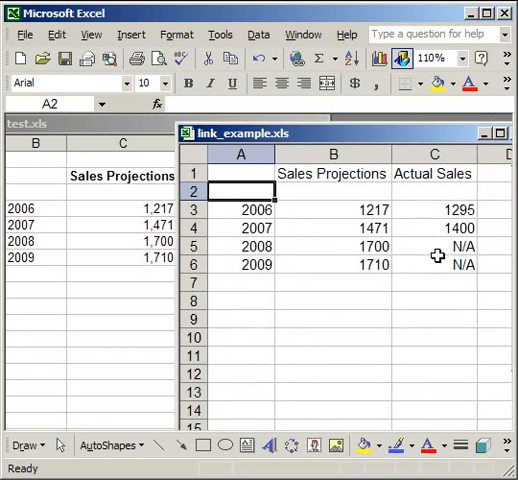
left_click(434, 246)
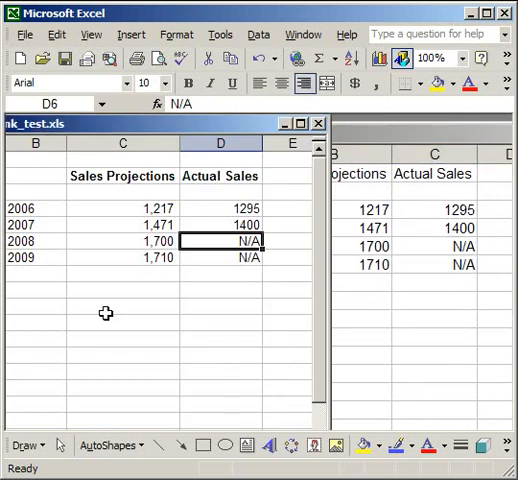
left_click(120, 308)
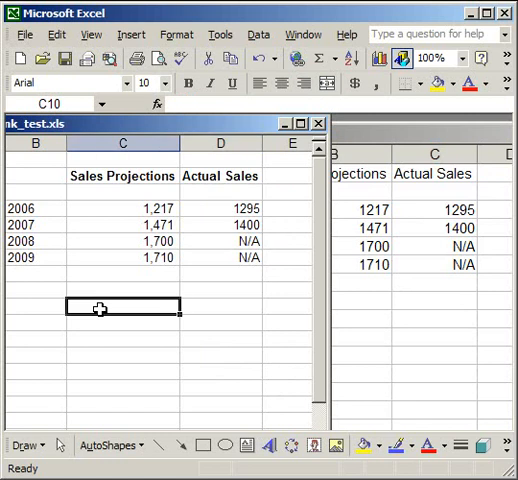
Enter =today() in link_test.xls cell C10.
type("=toda")
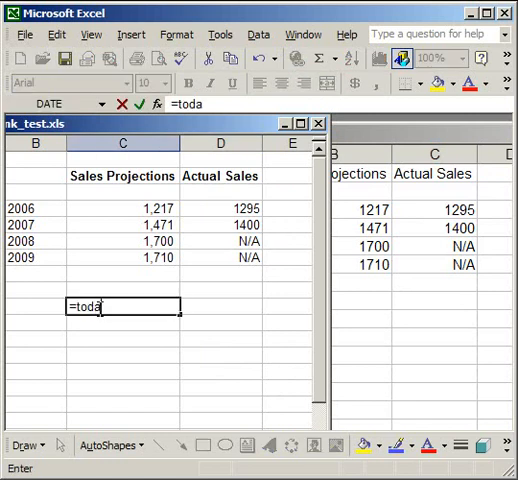
type("y()")
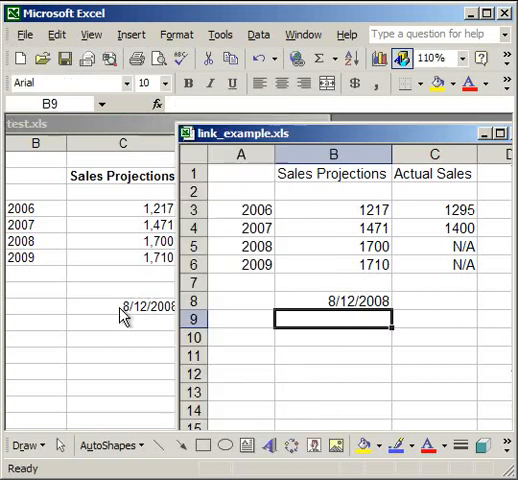
mouse_move(345, 308)
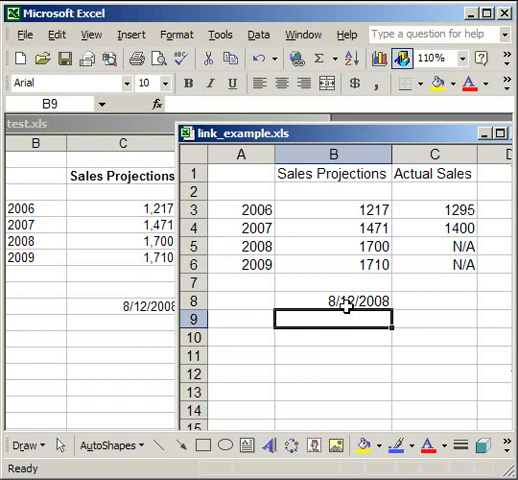
Inspect B8's link to link_test's C10, then maximize link_example.xls.
left_click(333, 301)
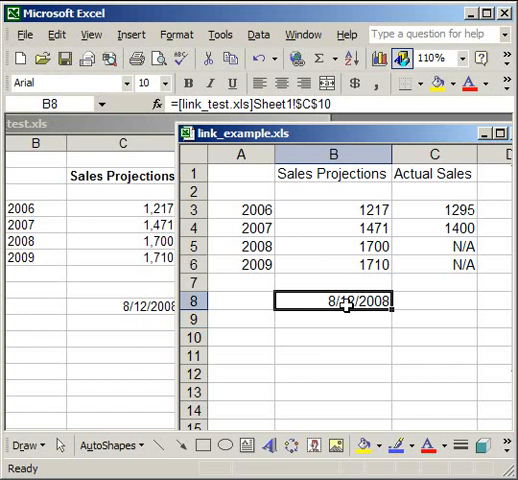
mouse_move(293, 150)
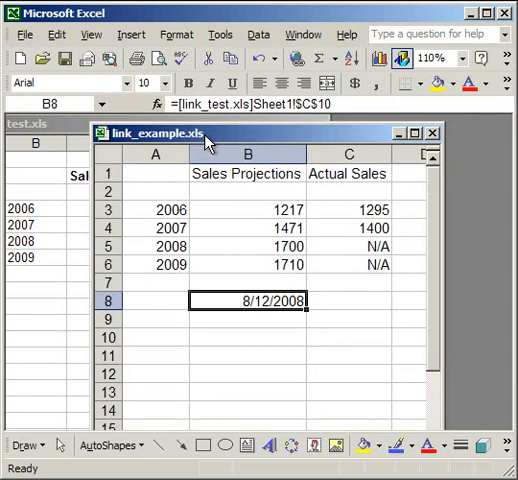
left_click(416, 131)
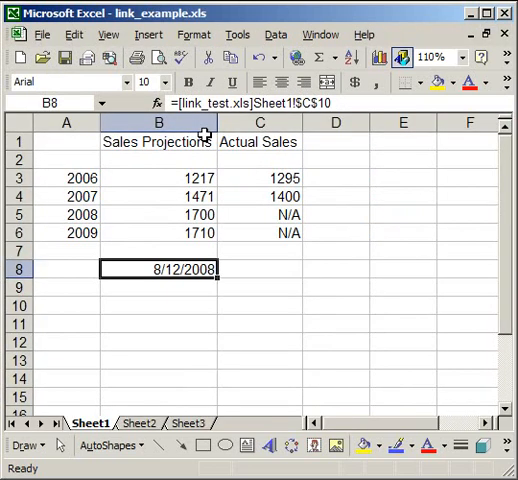